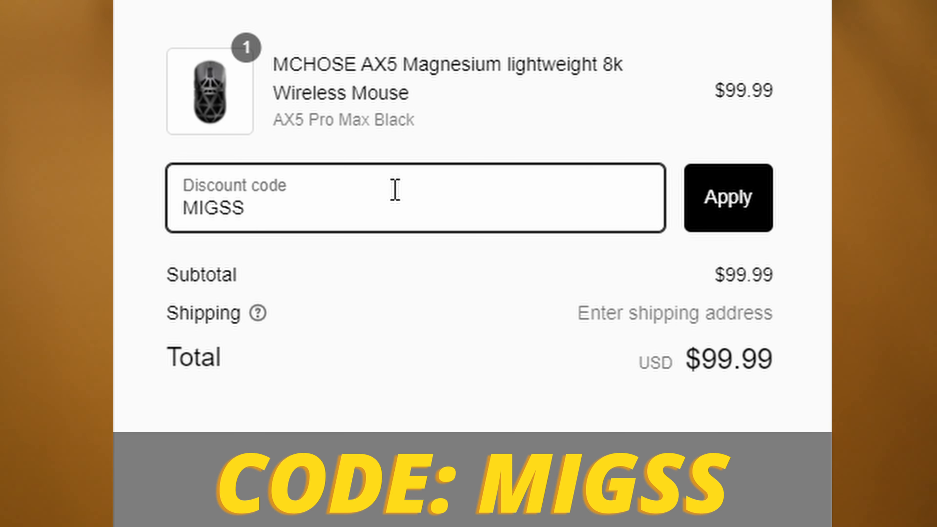
Apply the MIGSS discount code to the AX5 Pro Max Black order
{"action": "left_click", "coordinate": [727, 198]}
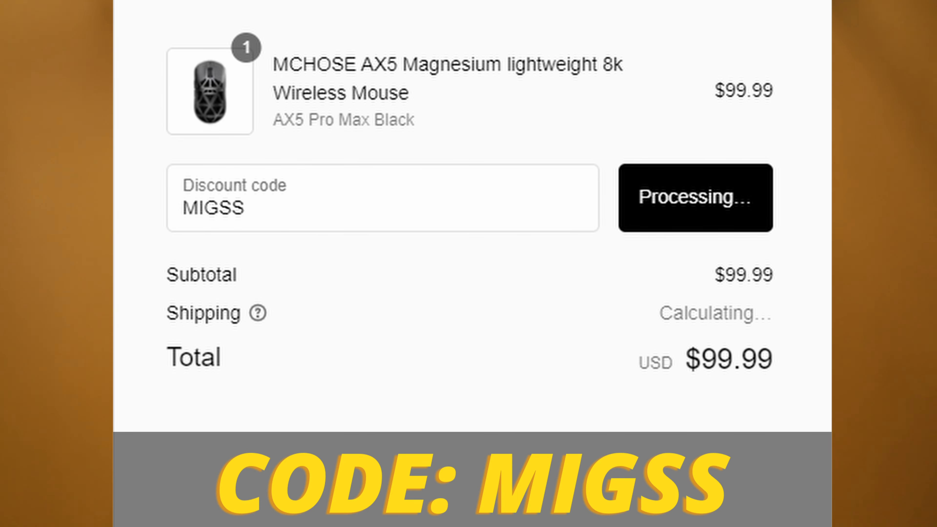
{"action": "left_click", "coordinate": [696, 200]}
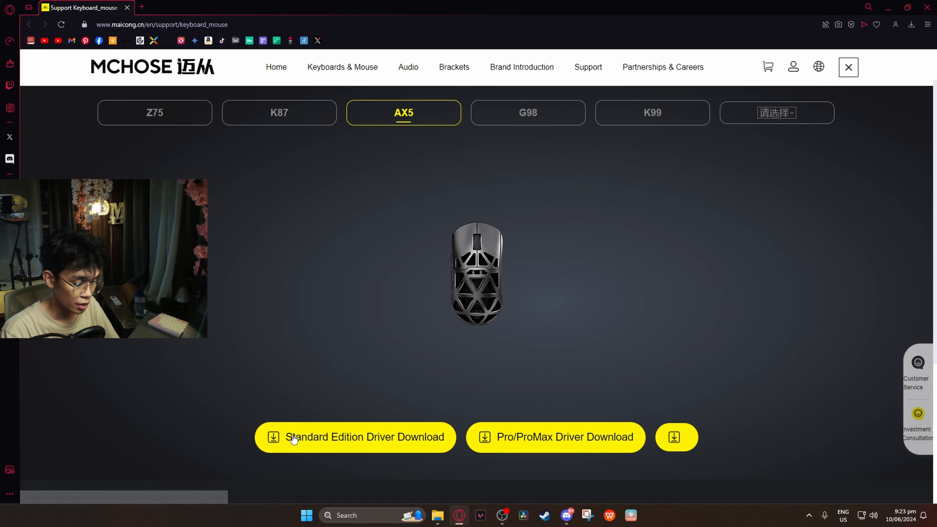
{"action": "mouse_move", "coordinate": [578, 439]}
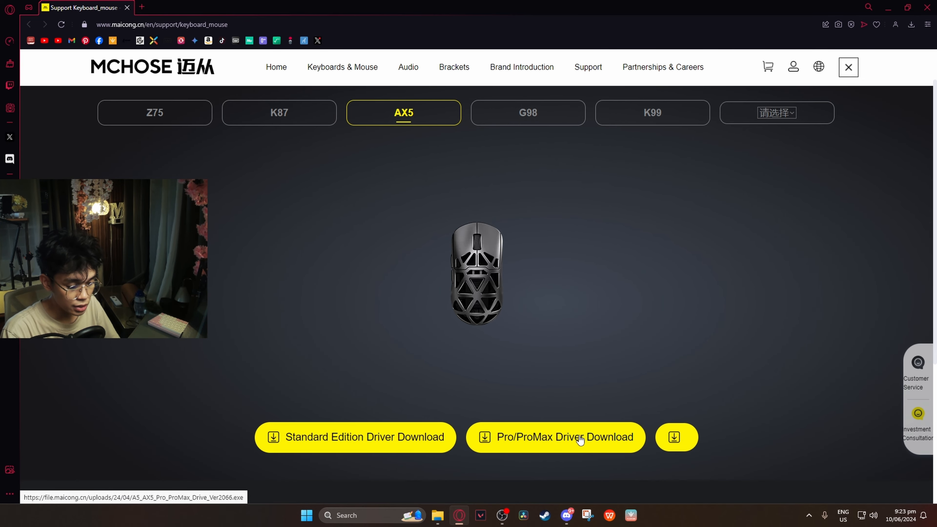
Start the Pro/ProMax driver download from the AX5 support page
{"action": "left_click", "coordinate": [580, 438]}
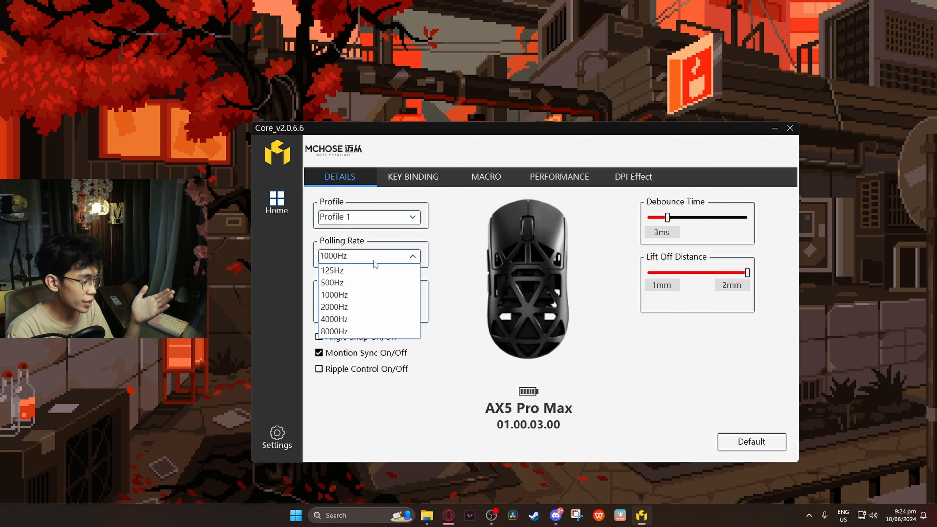
Set polling rate to 8000Hz, debounce time to 0ms and lift-off distance to 2mm
{"action": "left_click", "coordinate": [331, 331]}
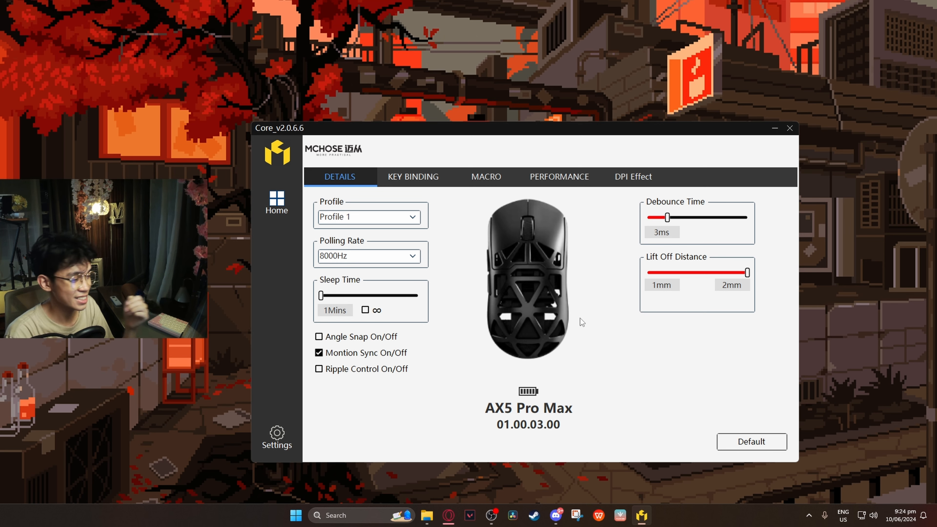
{"action": "mouse_move", "coordinate": [373, 343]}
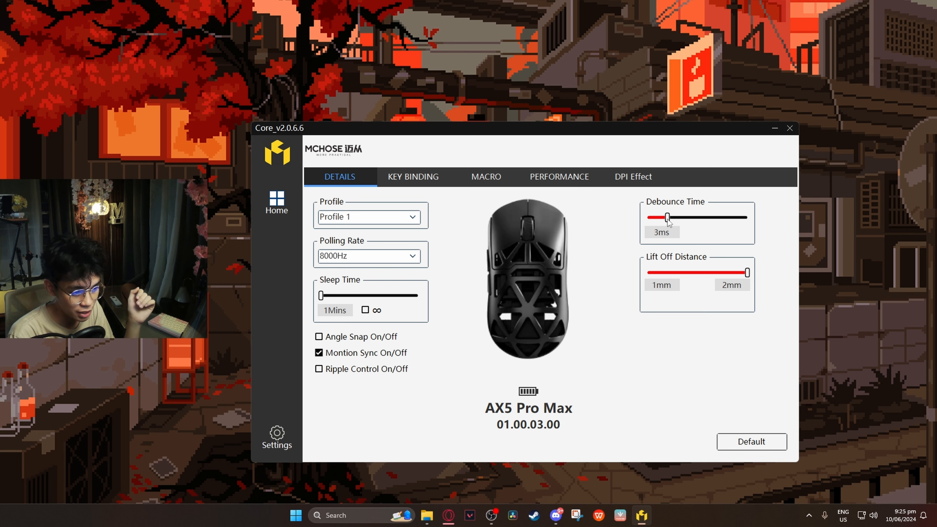
{"action": "left_click_drag", "start_coordinate": [668, 217], "coordinate": [647, 217]}
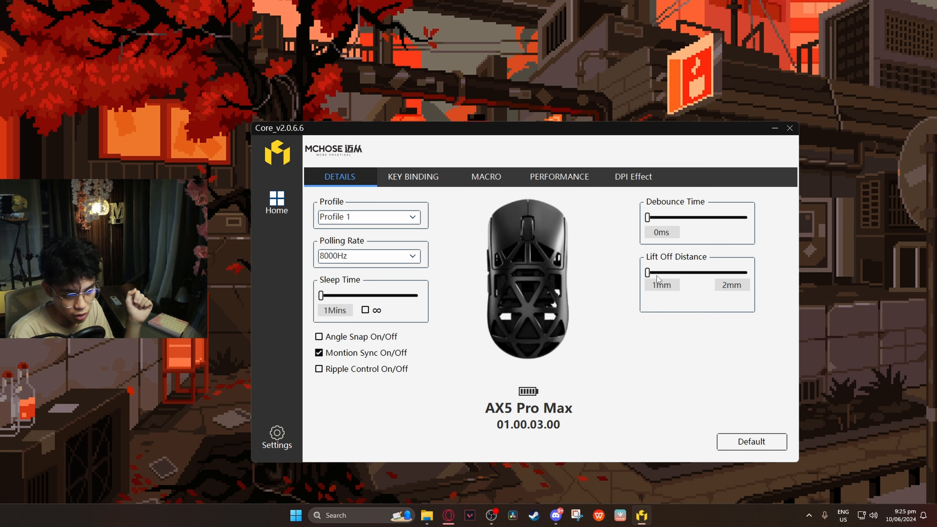
{"action": "left_click_drag", "start_coordinate": [647, 272], "coordinate": [748, 272]}
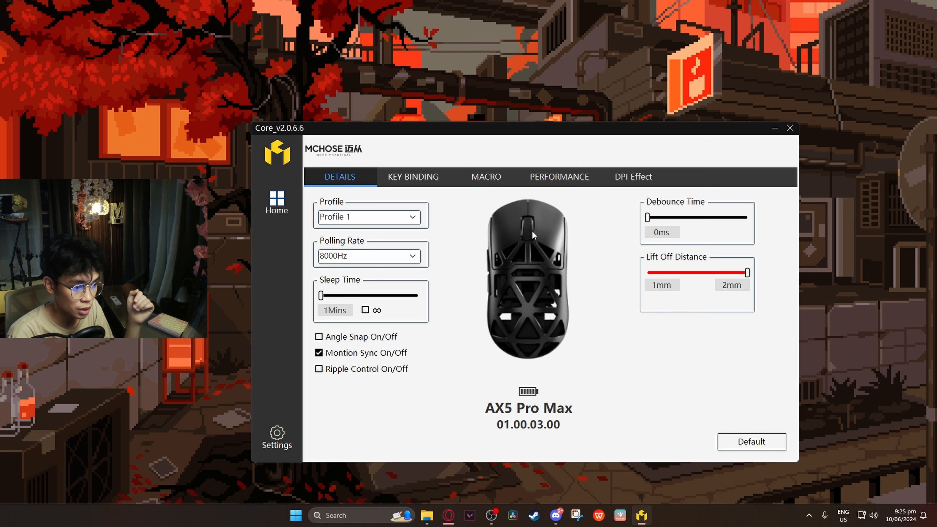
Review the Macro, DPI and DPI Effect lighting settings for the mouse
{"action": "left_click", "coordinate": [485, 176]}
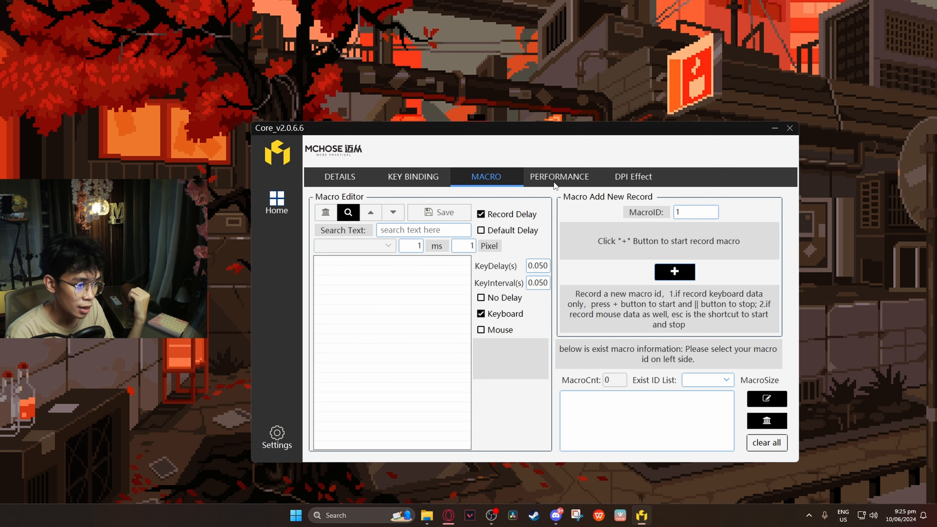
{"action": "left_click", "coordinate": [559, 176]}
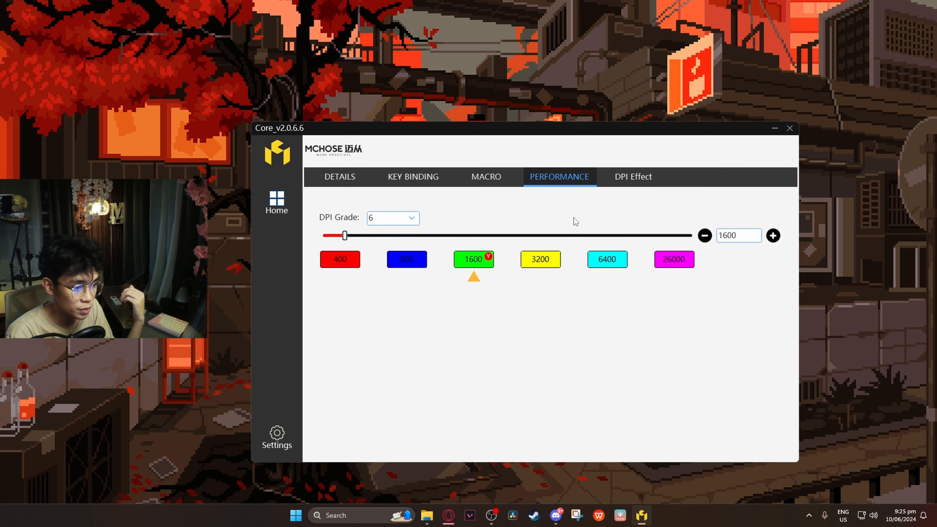
{"action": "left_click", "coordinate": [634, 177]}
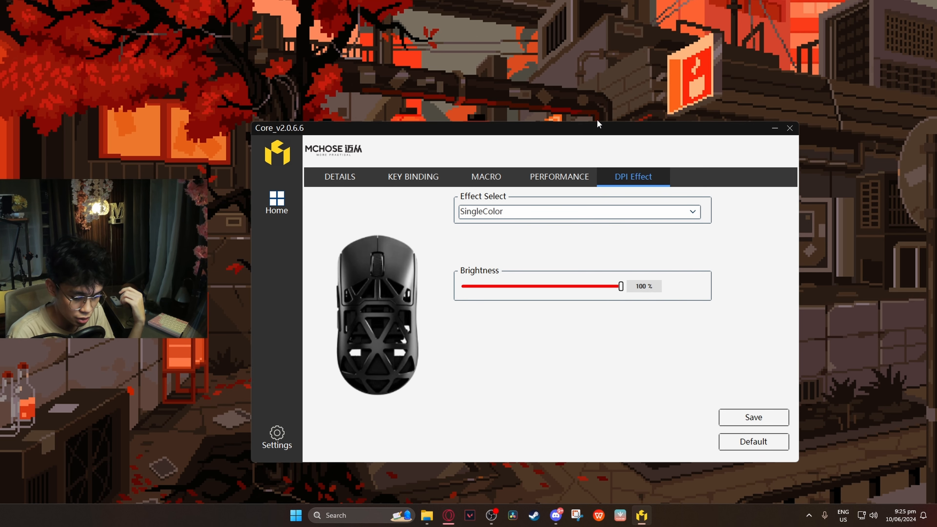
{"action": "mouse_move", "coordinate": [787, 318]}
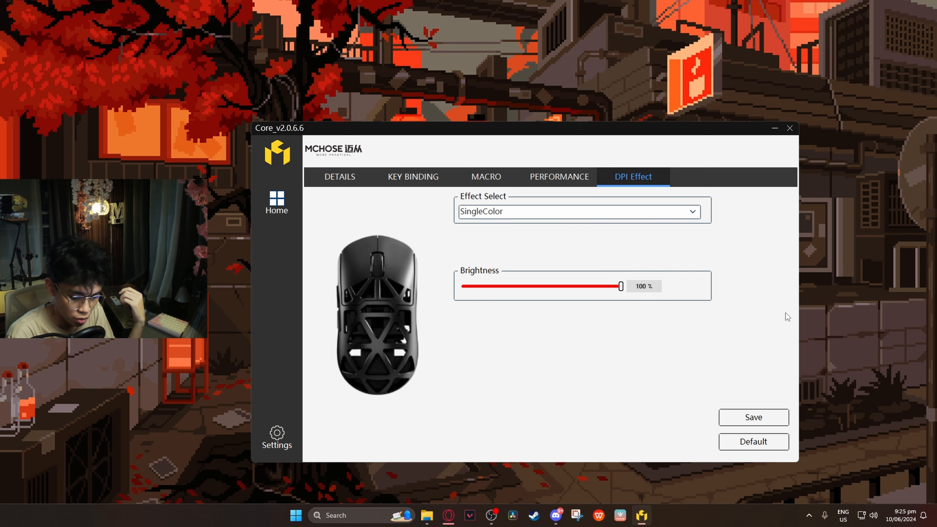
Return to the Details settings showing 8000Hz polling and Motion Sync
{"action": "left_click", "coordinate": [339, 177]}
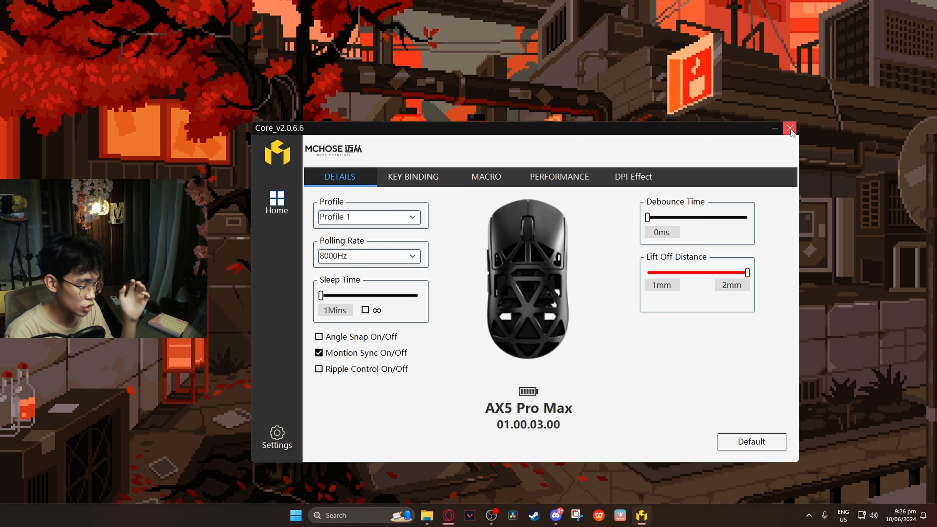
{"action": "left_click", "coordinate": [790, 134]}
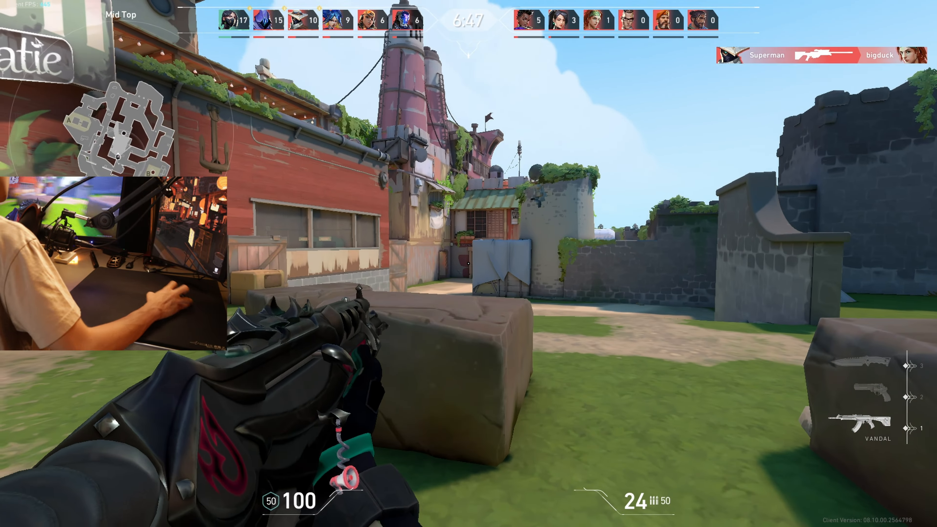
Fire the Vandal at opponents, switch weapons and check the scoreboard in the deathmatch
{"action": "left_click", "coordinate": [468, 264]}
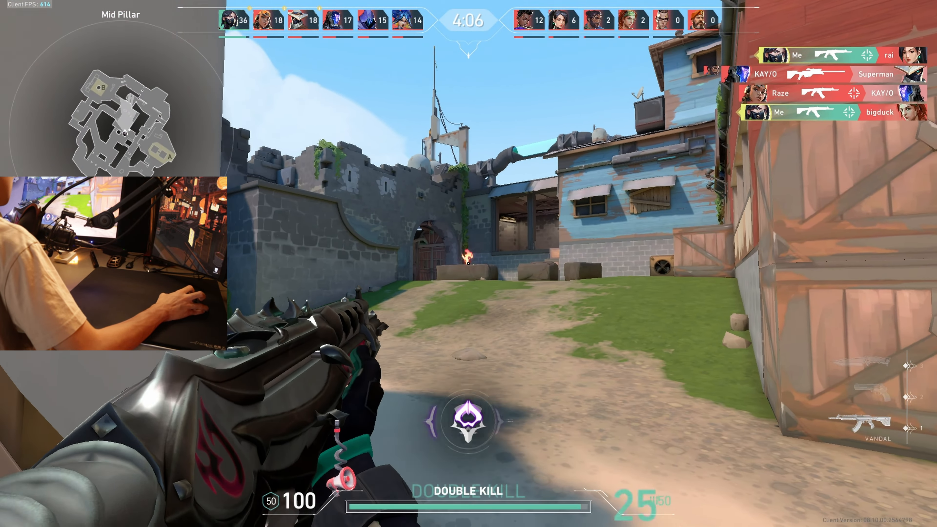
{"action": "mouse_move", "coordinate": [468, 263]}
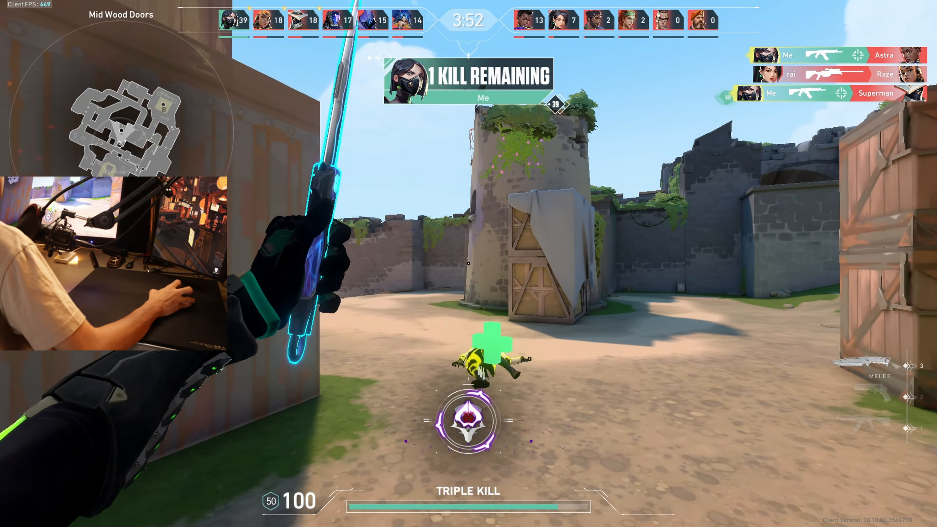
{"action": "key", "text": "1"}
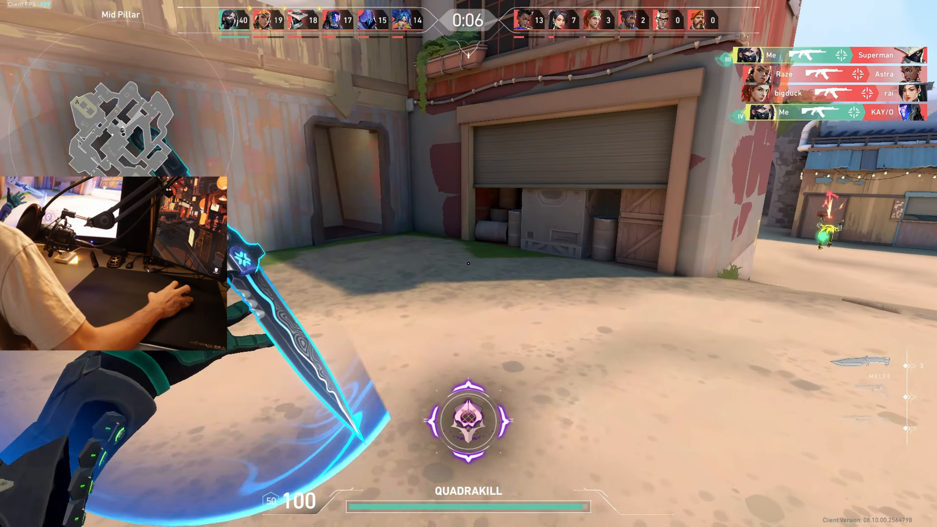
{"action": "key", "text": "tab"}
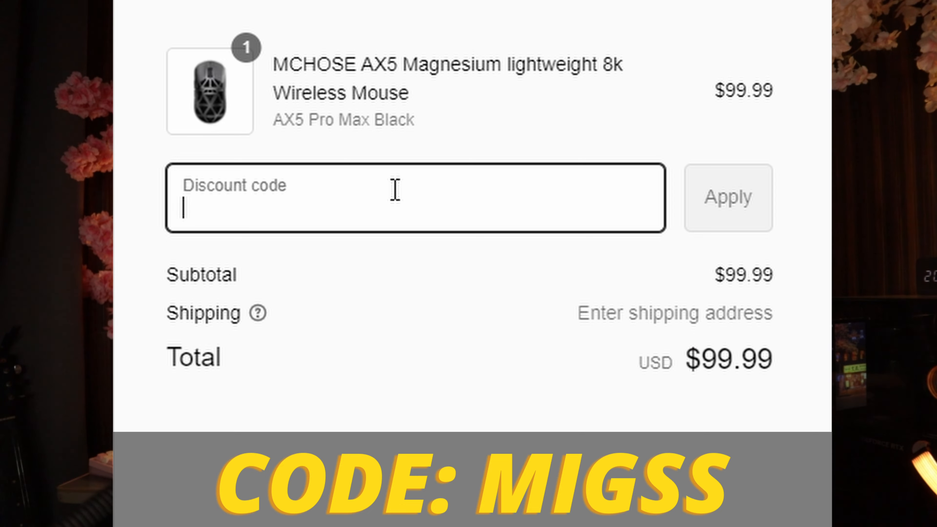
Apply discount code MIGSS, taking $3.00 off the $99.99 AX5 Pro Max order
{"action": "type", "text": "MIGSS"}
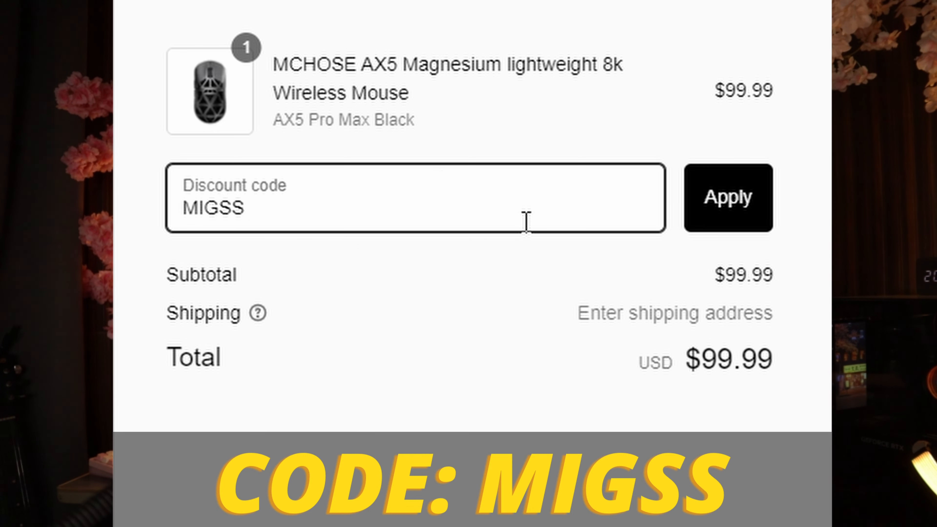
{"action": "left_click", "coordinate": [728, 199]}
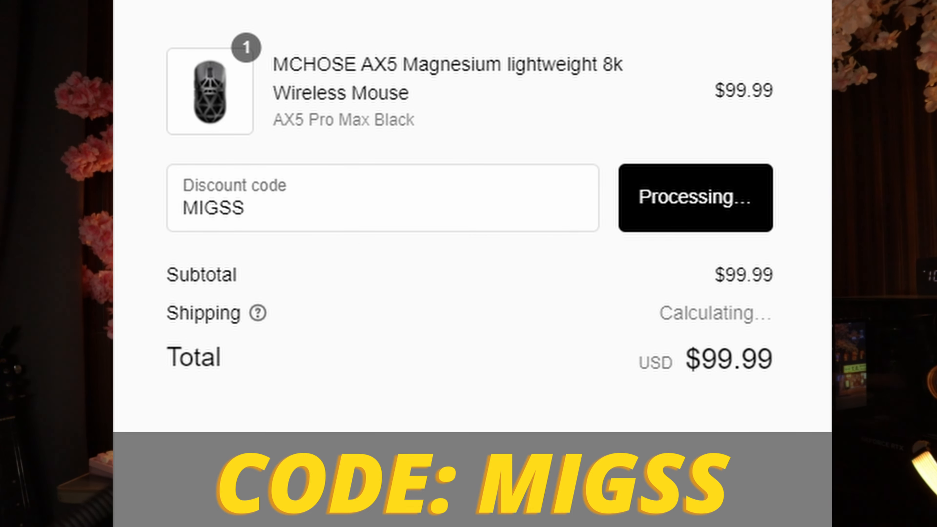
{"action": "left_click", "coordinate": [693, 199]}
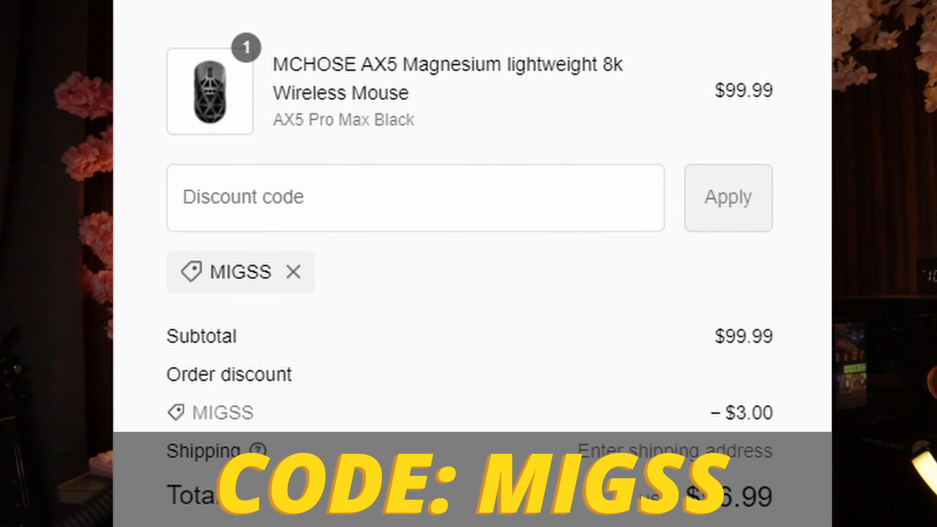